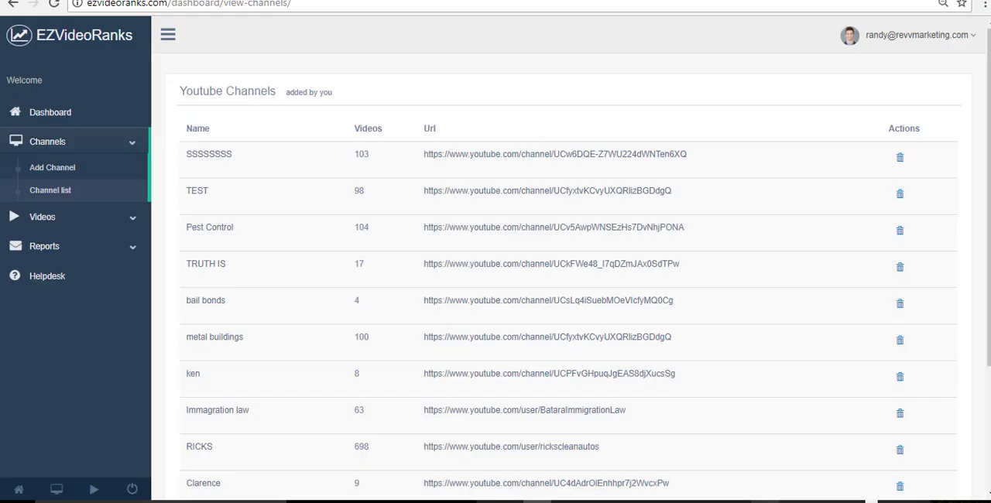
{"action": "mouse_move", "coordinate": [957, 115]}
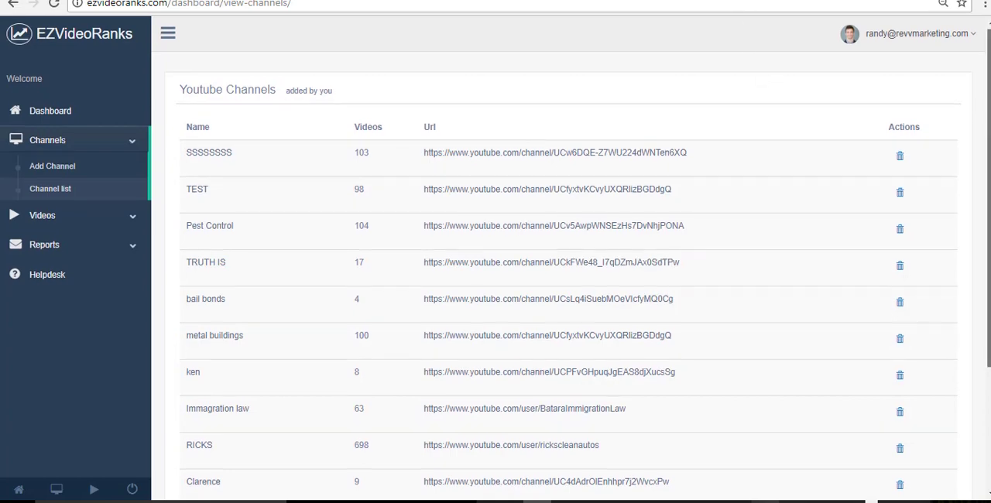
- Add a new channel and name it 'test email notification'
{"action": "scroll", "scroll_direction": "down", "scroll_amount": 3}
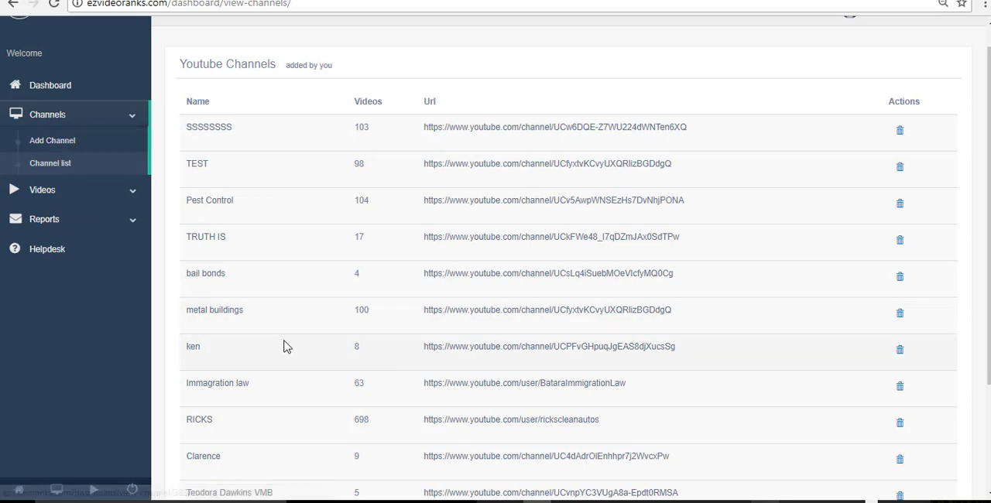
{"action": "mouse_move", "coordinate": [347, 195]}
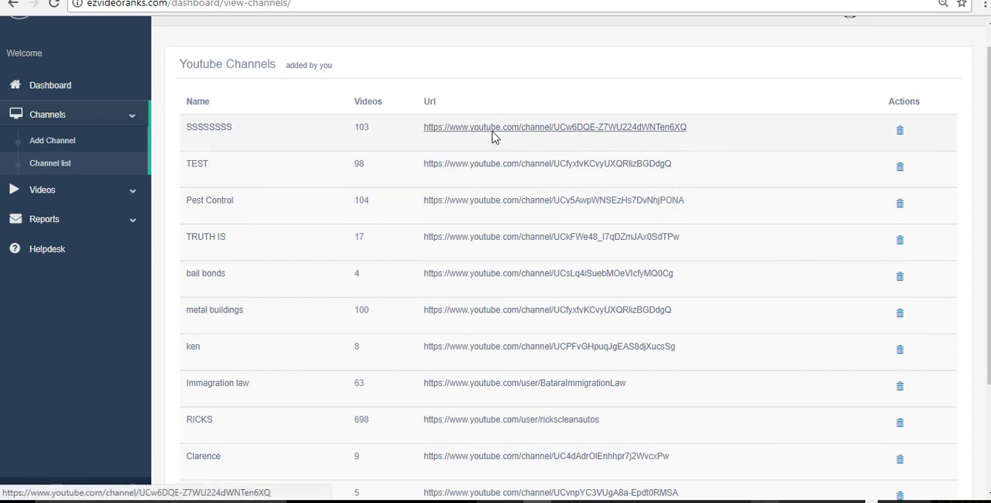
{"action": "mouse_move", "coordinate": [53, 139]}
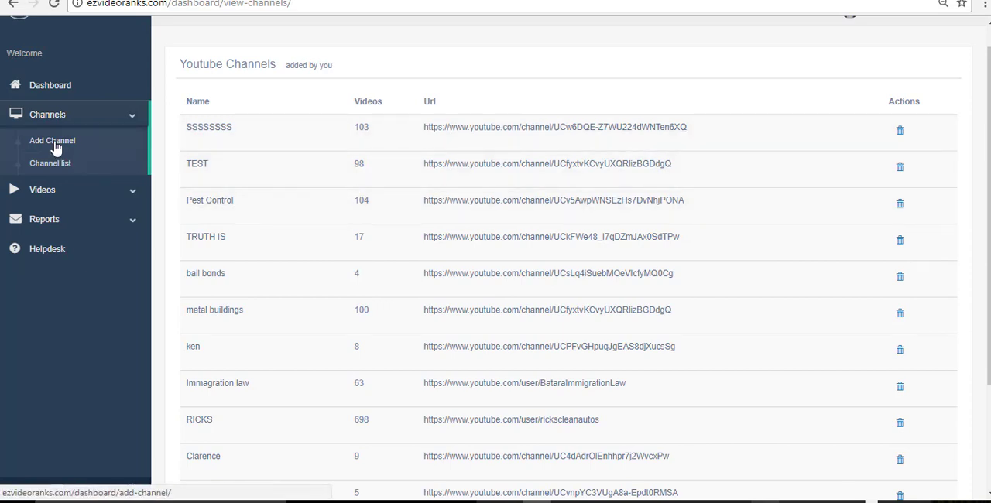
{"action": "left_click", "coordinate": [53, 140]}
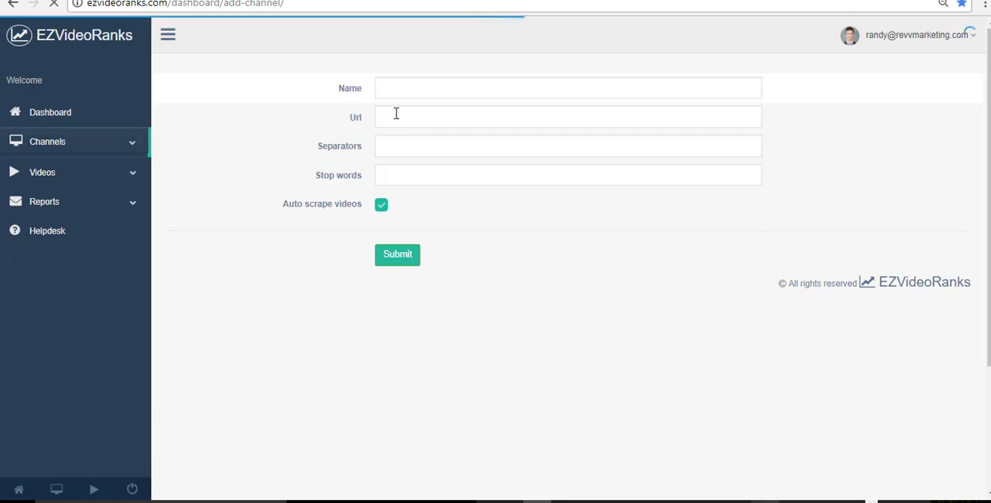
{"action": "left_click", "coordinate": [47, 141]}
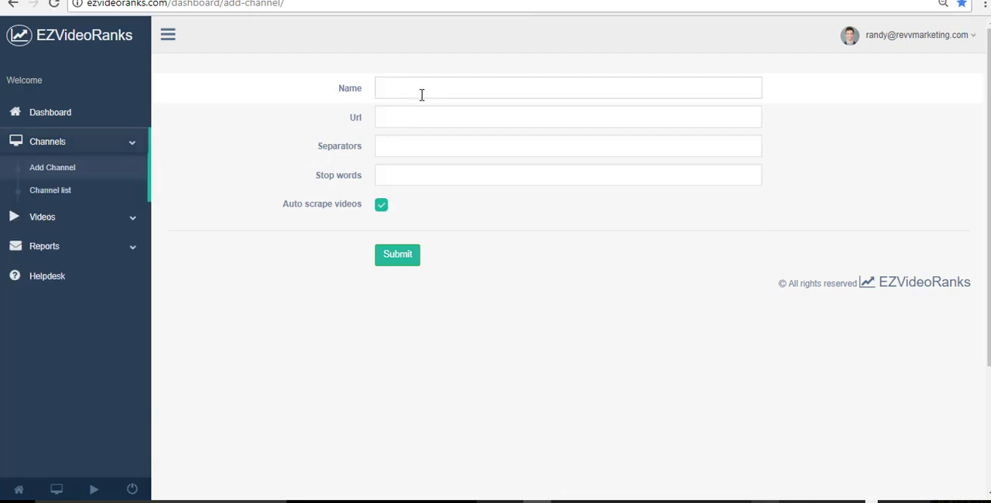
{"action": "type", "text": "testemail"}
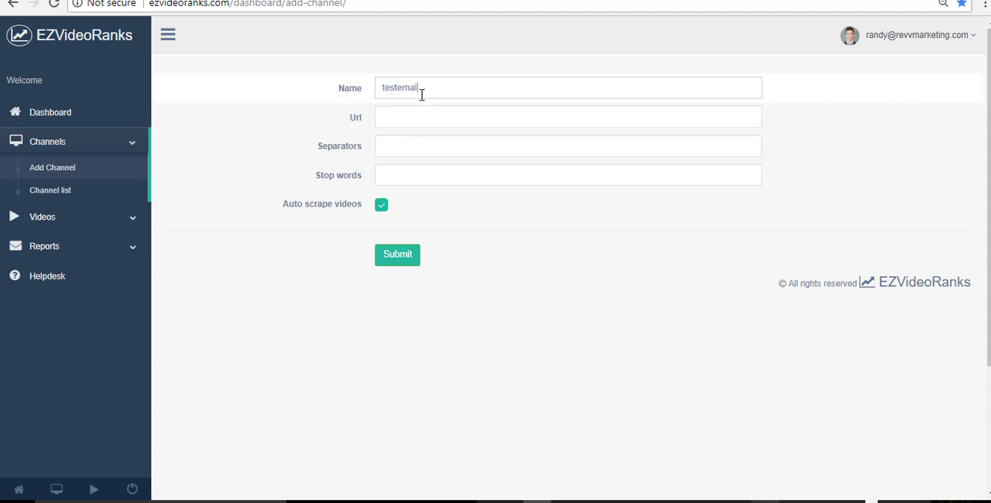
{"action": "key", "text": "BackSpace"}
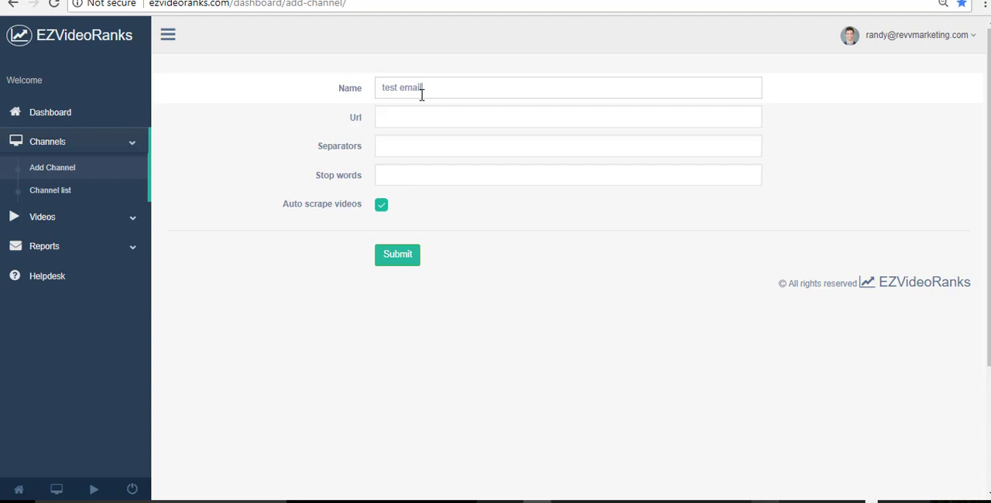
{"action": "type", "text": "notification"}
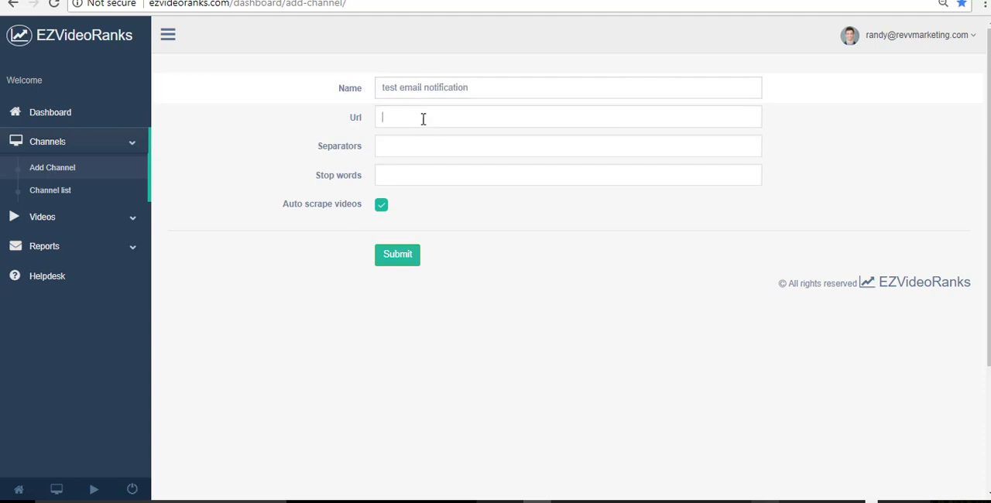
{"action": "type", "text": "https://www.youtube.com/channel/UCrdAzkinm-BTMRu63lXfrrw"}
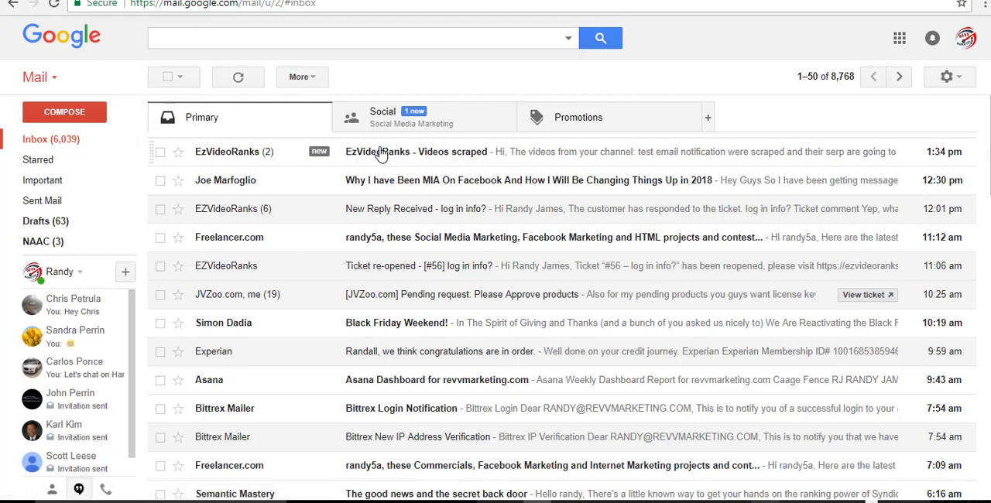
- Read the 'EzVideoRanks - Videos scraped' message in the Gmail inbox
{"action": "left_click", "coordinate": [415, 152]}
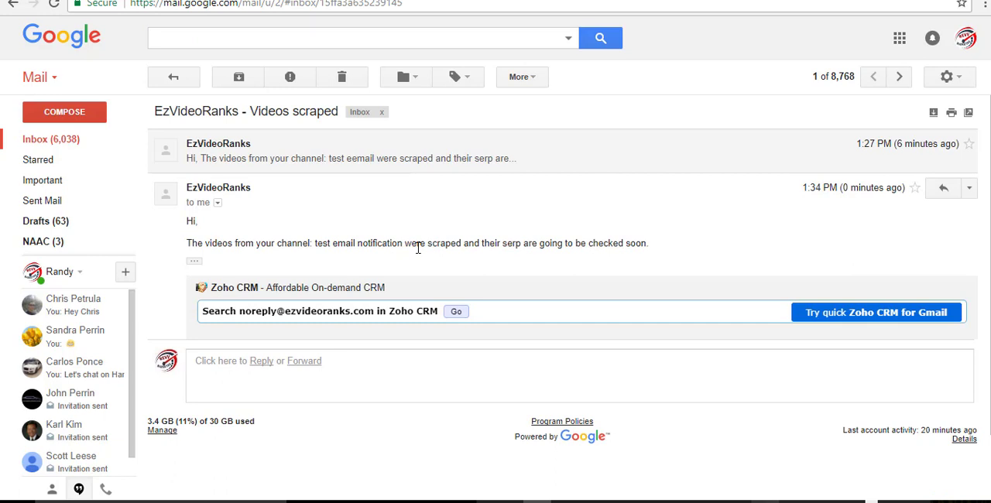
{"action": "mouse_move", "coordinate": [654, 254]}
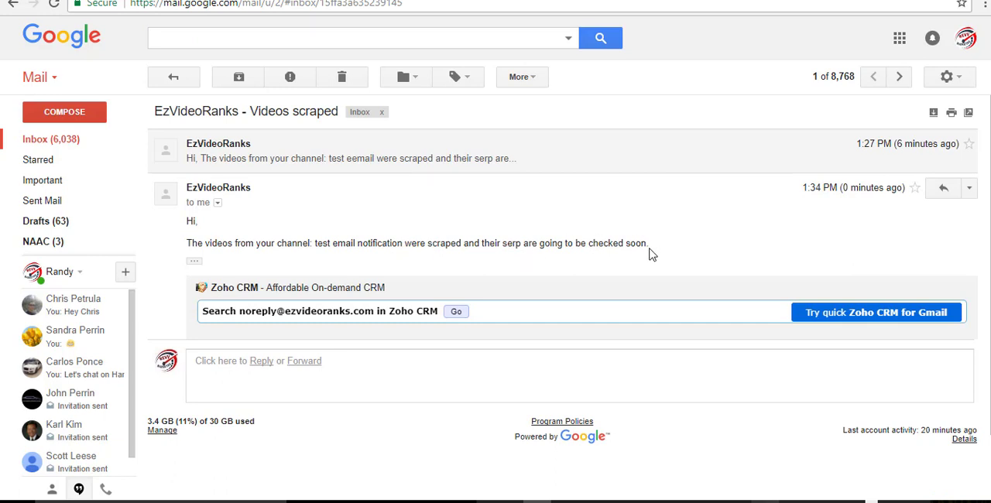
{"action": "mouse_move", "coordinate": [626, 20]}
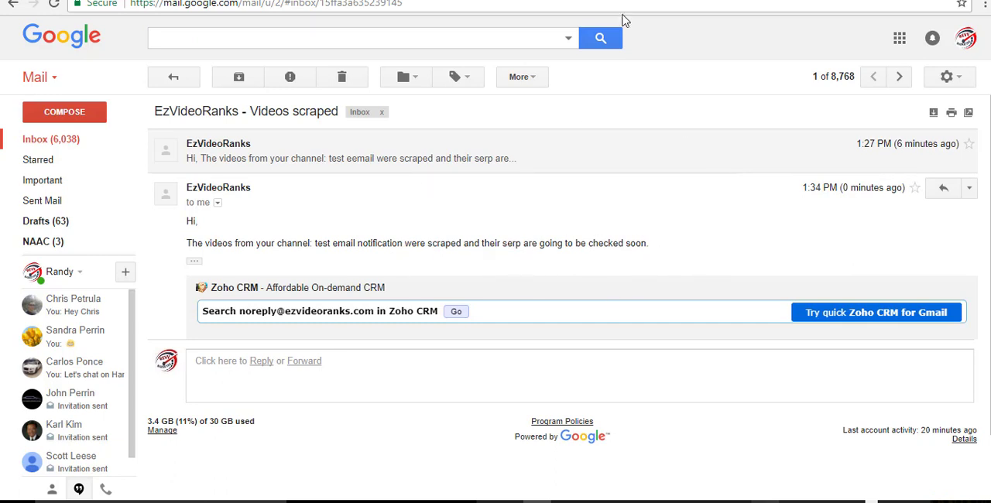
{"action": "mouse_move", "coordinate": [697, 265]}
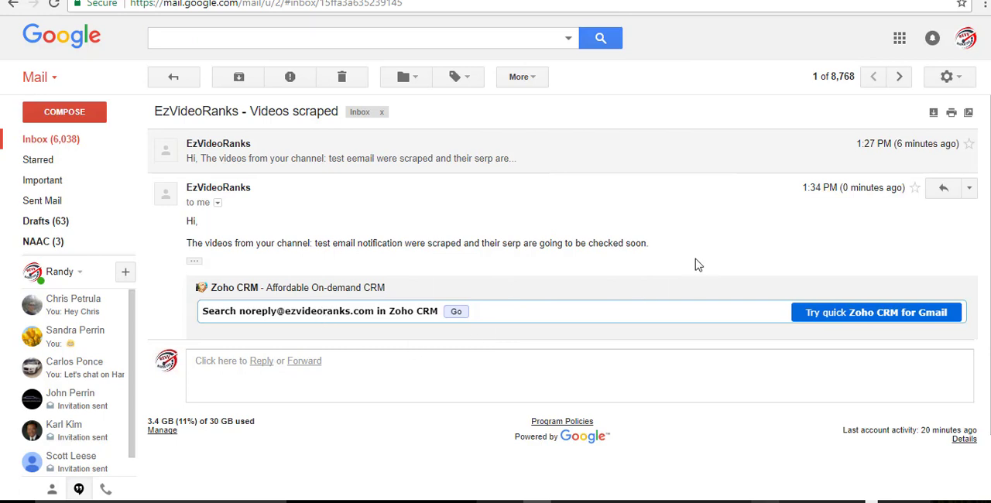
{"action": "mouse_move", "coordinate": [610, 269]}
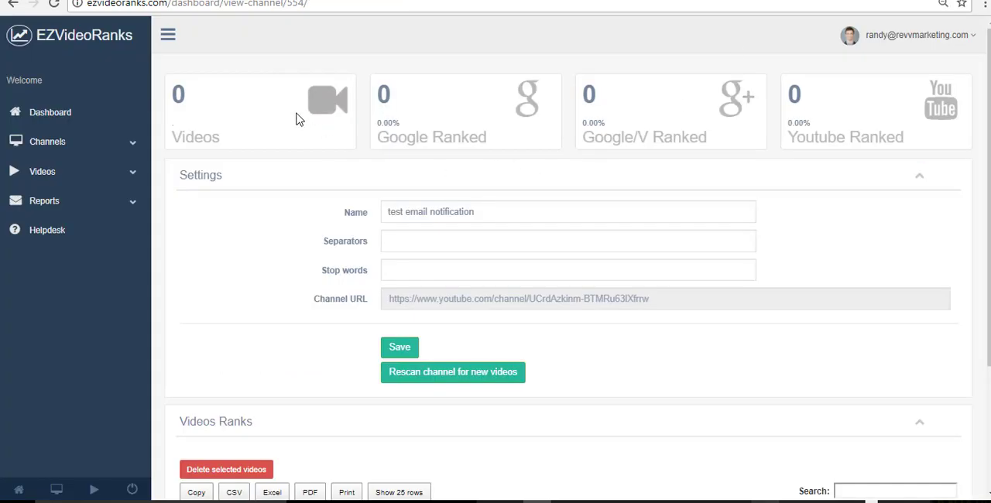
{"action": "mouse_move", "coordinate": [55, 6]}
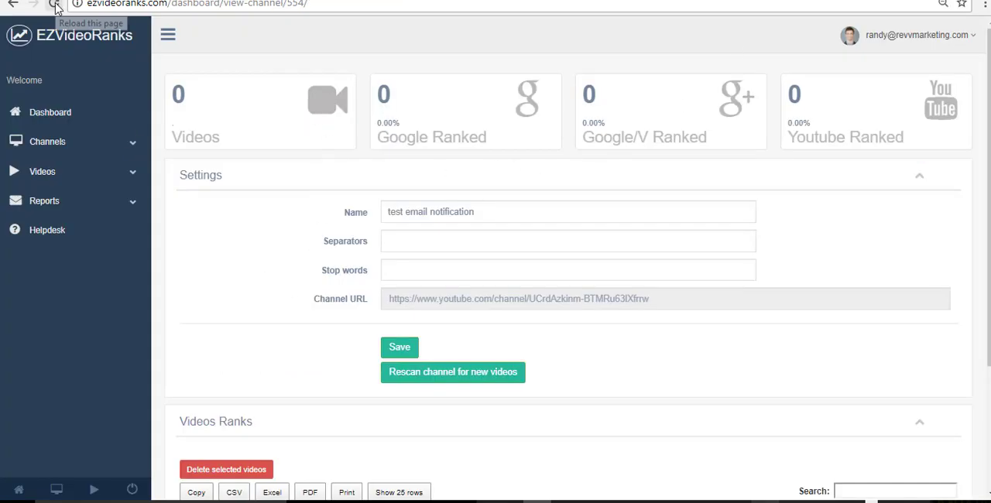
- Reload the channel page and review the 11 scraped videos, all ranks still None
{"action": "left_click", "coordinate": [55, 3]}
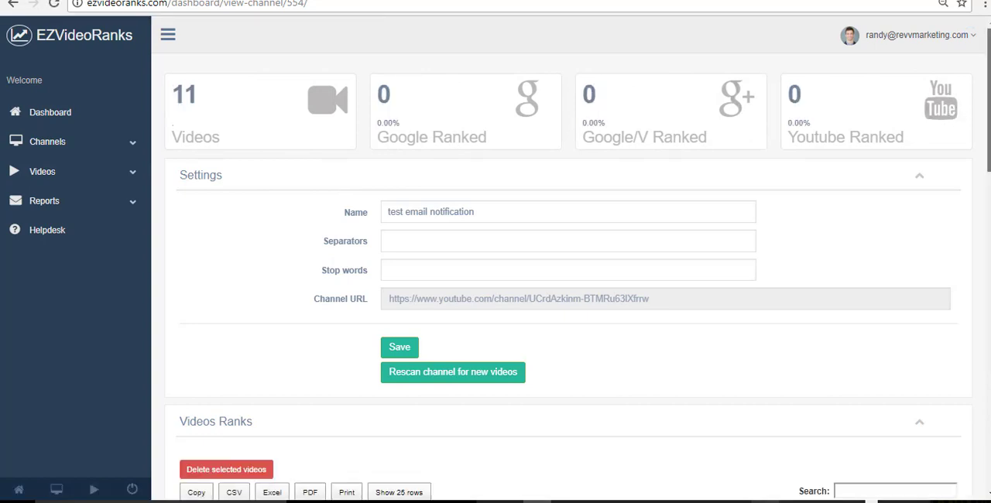
{"action": "scroll", "scroll_direction": "down", "scroll_amount": 3}
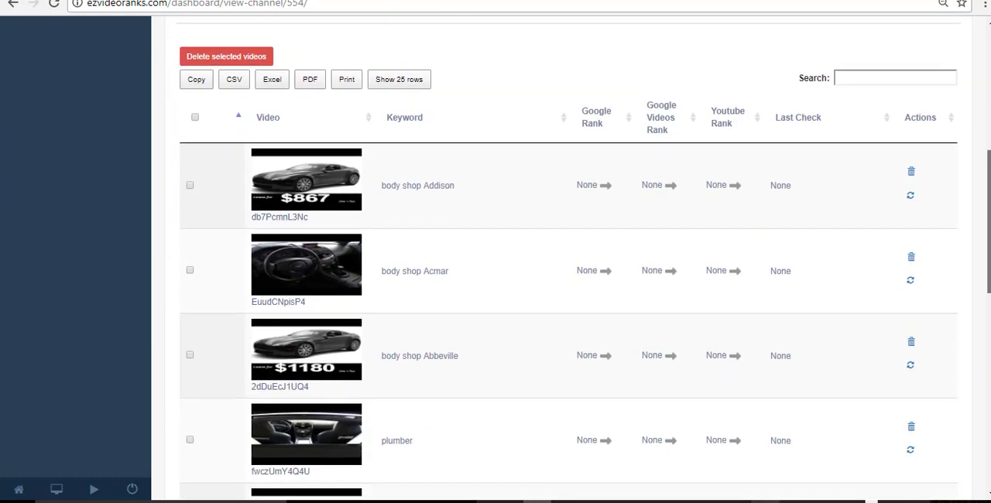
{"action": "scroll", "scroll_direction": "down", "scroll_amount": 3}
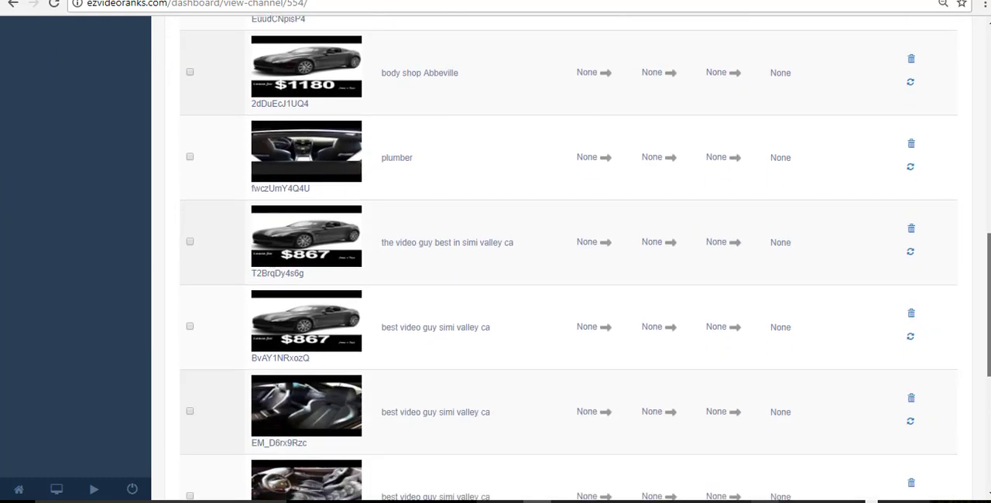
{"action": "scroll", "scroll_direction": "down", "scroll_amount": 3}
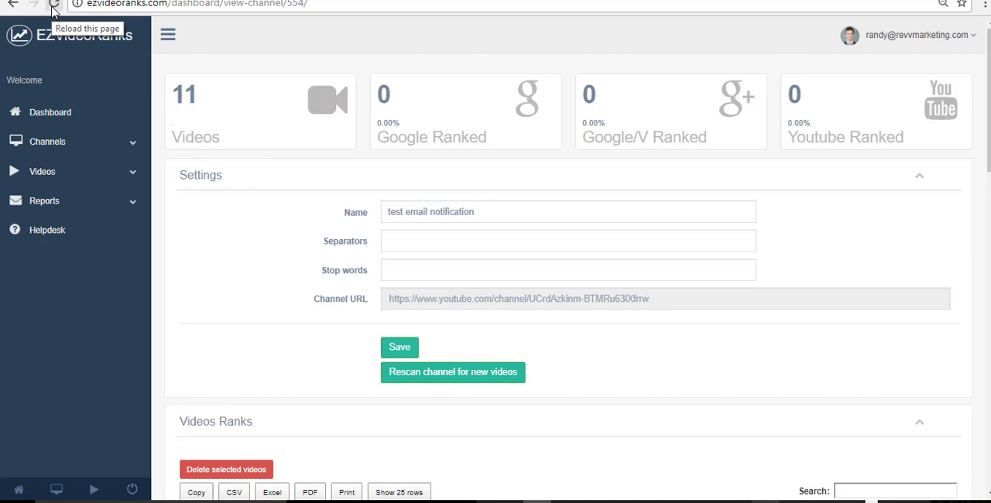
- Reload the rankings and order the Videos Ranks table by Google Rank
{"action": "left_click", "coordinate": [54, 6]}
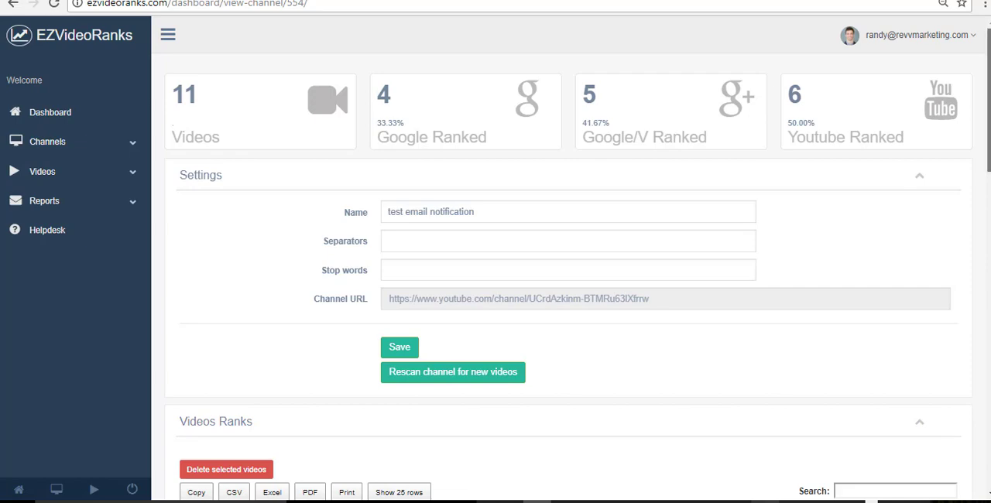
{"action": "scroll", "scroll_direction": "down", "scroll_amount": 3}
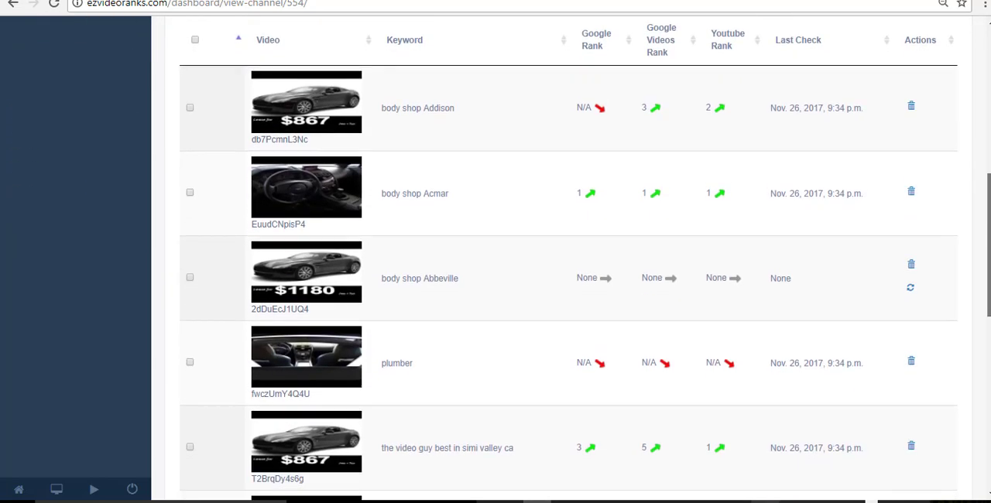
{"action": "scroll", "scroll_direction": "down", "scroll_amount": 3}
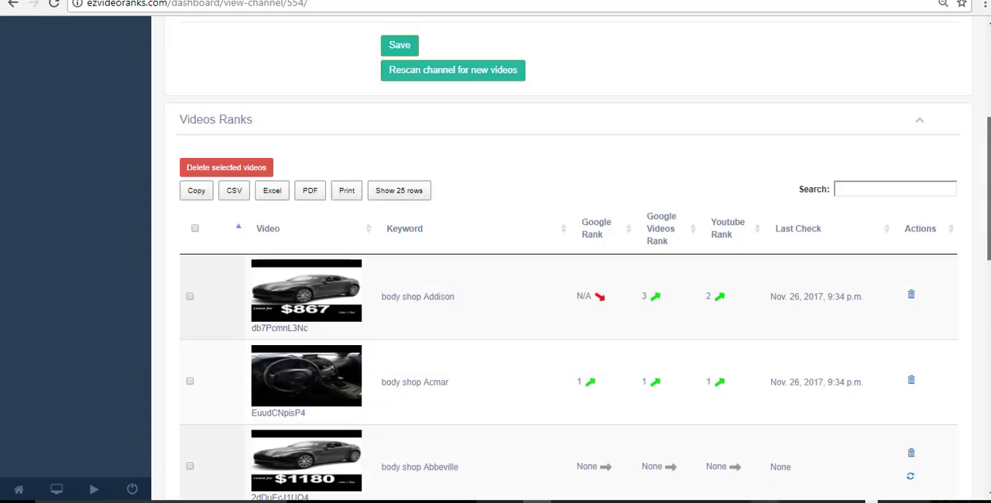
{"action": "left_click", "coordinate": [597, 251]}
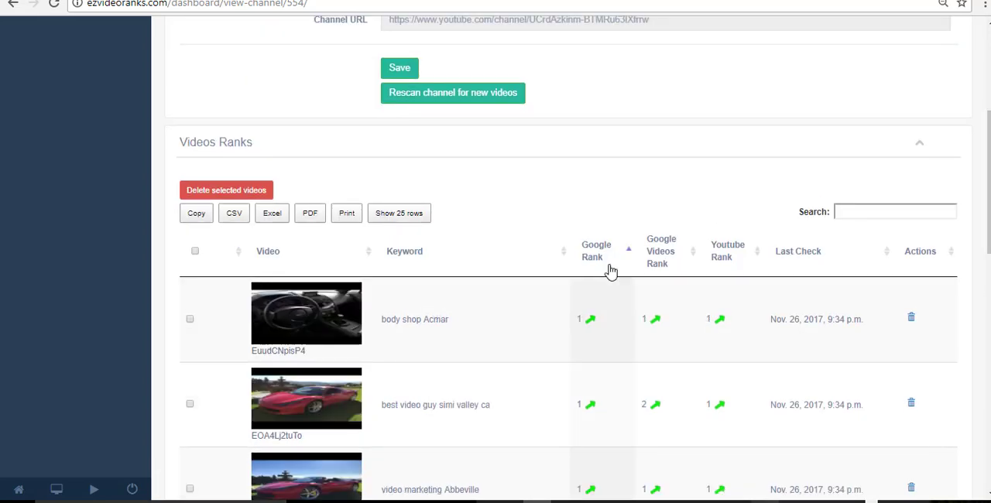
{"action": "scroll", "scroll_direction": "down", "scroll_amount": 3}
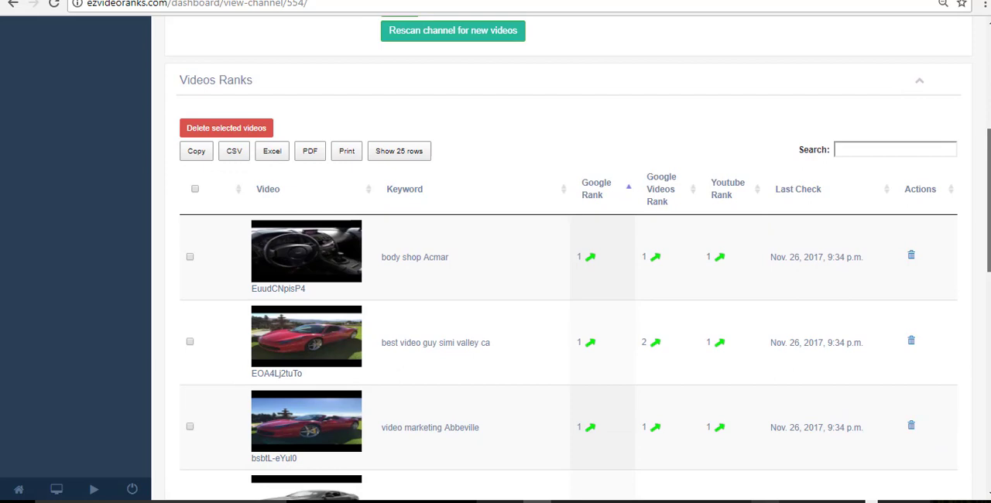
{"action": "scroll", "scroll_direction": "down", "scroll_amount": 3}
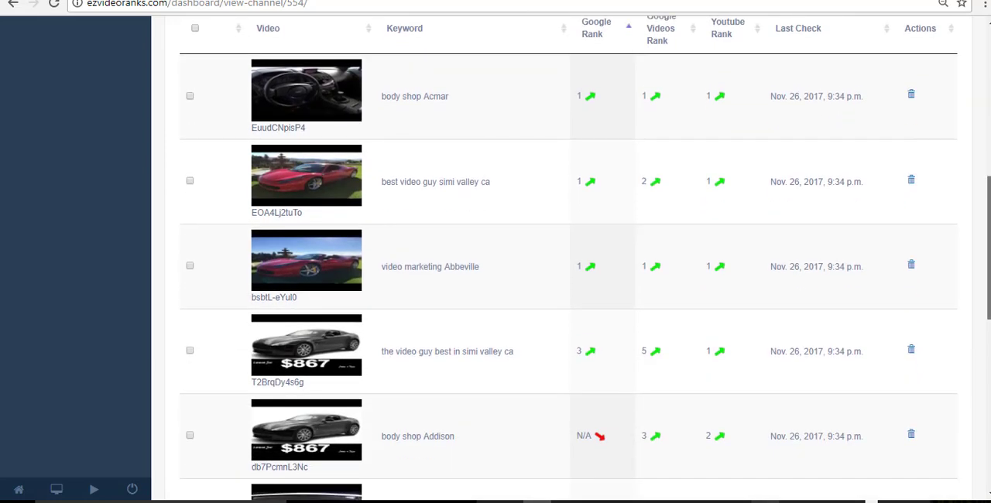
{"action": "scroll", "scroll_direction": "down", "scroll_amount": 3}
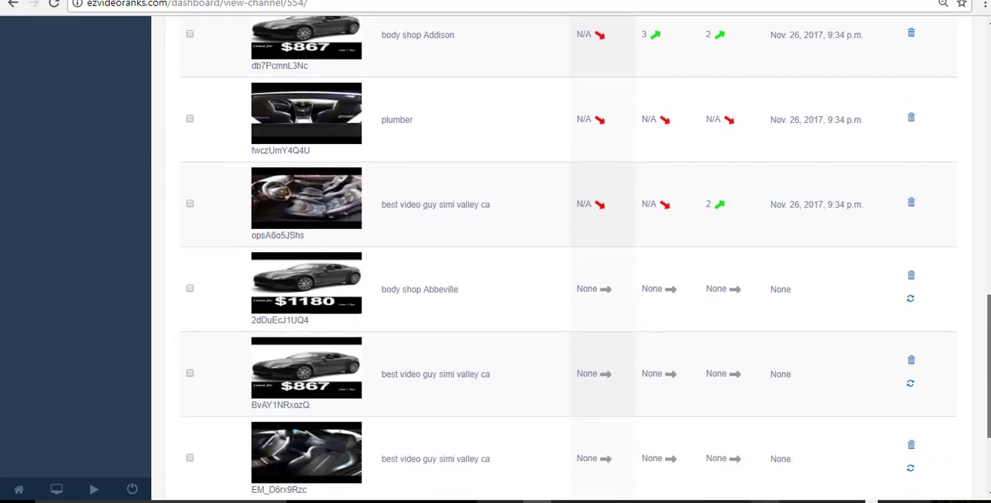
{"action": "scroll", "scroll_direction": "down", "scroll_amount": 3}
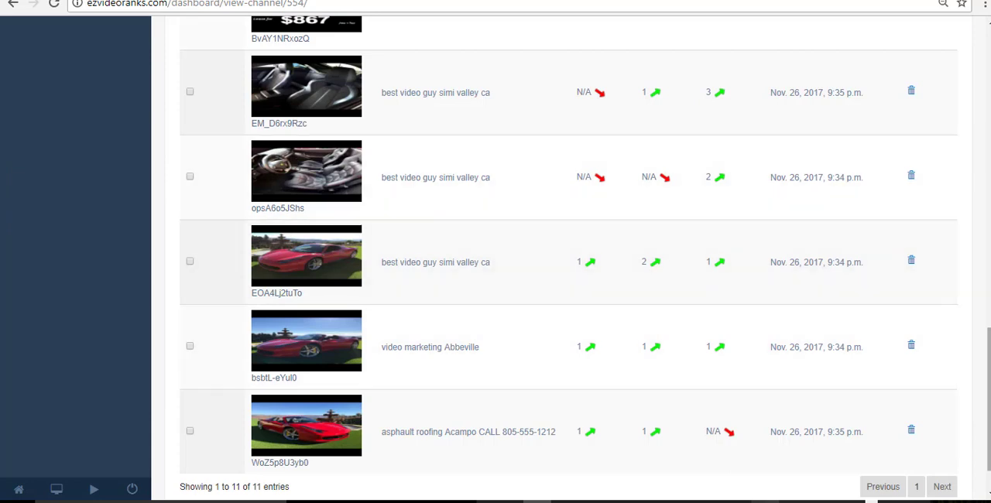
- Pick up the keyword 'video marketing Abbeville' from the sorted table
{"action": "scroll", "scroll_direction": "down", "scroll_amount": 3}
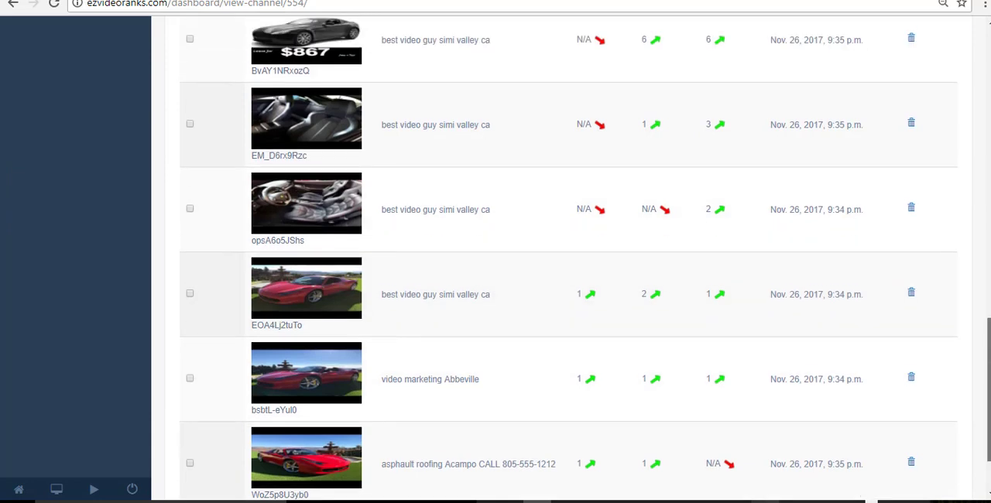
{"action": "scroll", "scroll_direction": "down", "scroll_amount": 3}
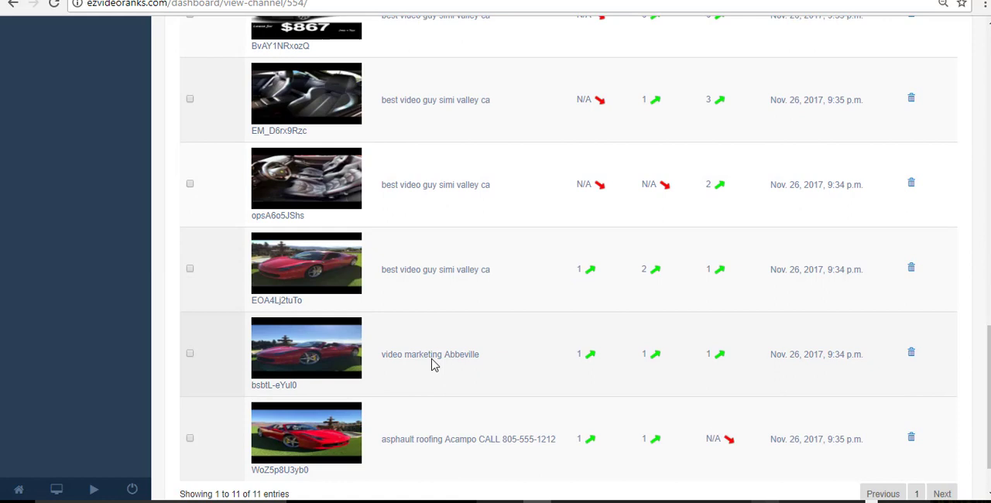
{"action": "double_click", "coordinate": [423, 355]}
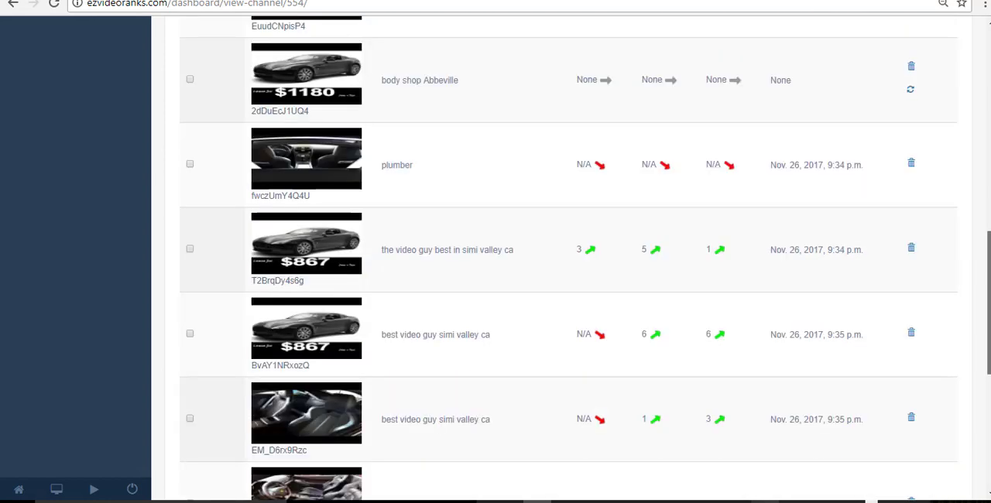
{"action": "scroll", "scroll_direction": "up", "scroll_amount": 3}
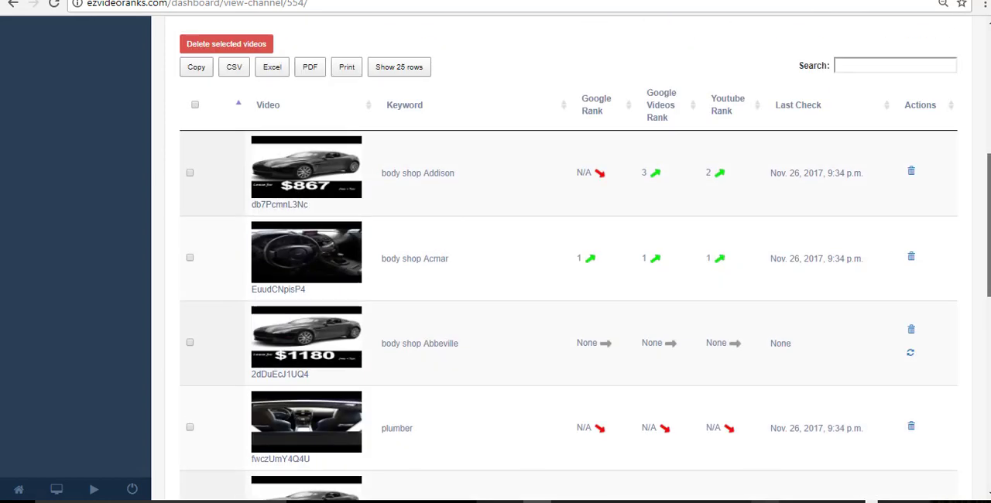
{"action": "scroll", "scroll_direction": "down", "scroll_amount": 3}
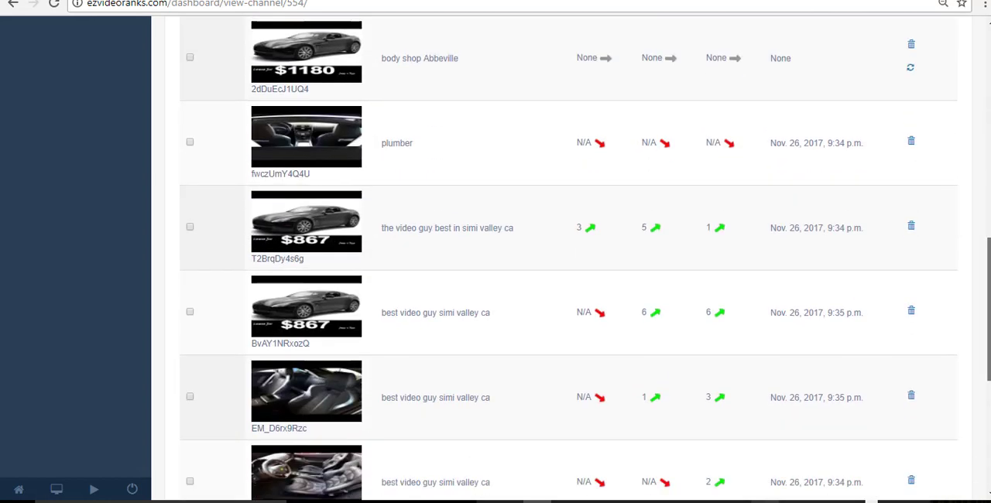
{"action": "scroll", "scroll_direction": "down", "scroll_amount": 3}
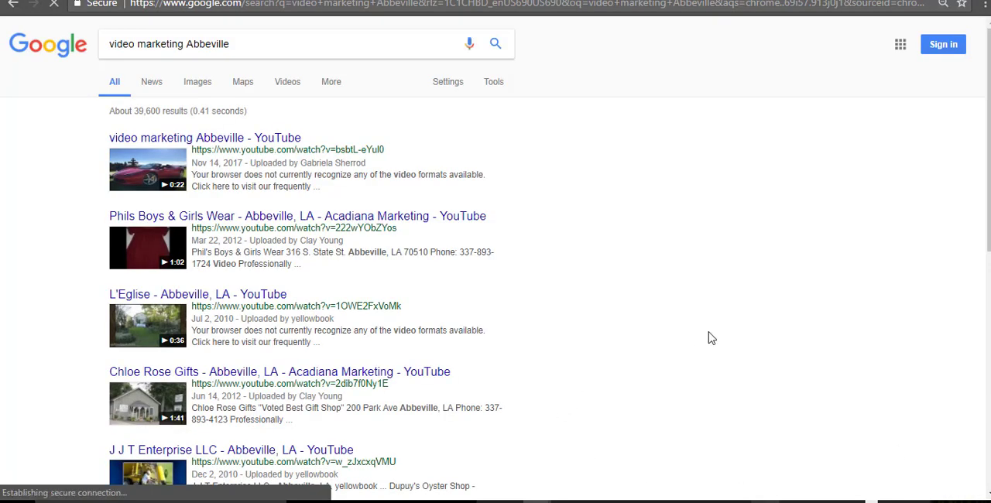
{"action": "mouse_move", "coordinate": [270, 151]}
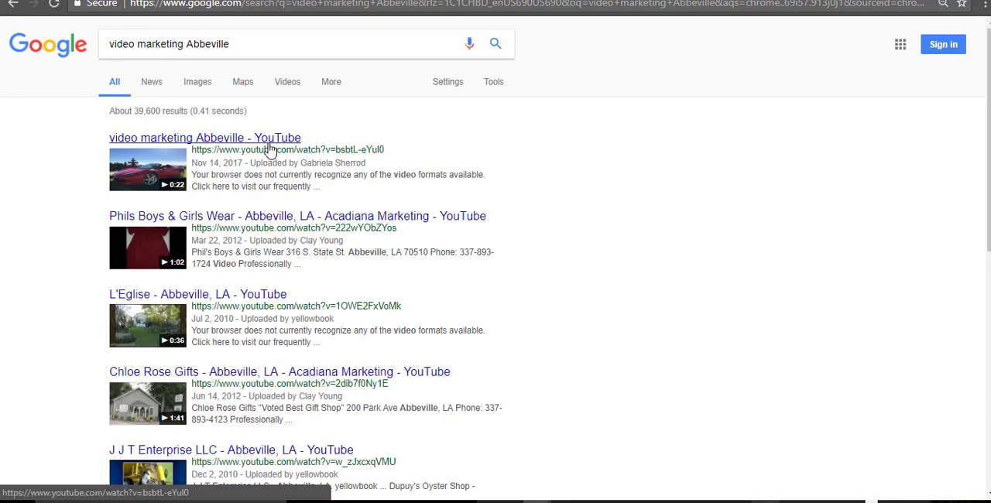
- Scroll the 'video marketing Abbeville' Google results to find the channel's 'body shop Abbeville' video
{"action": "scroll", "scroll_direction": "down", "scroll_amount": 3}
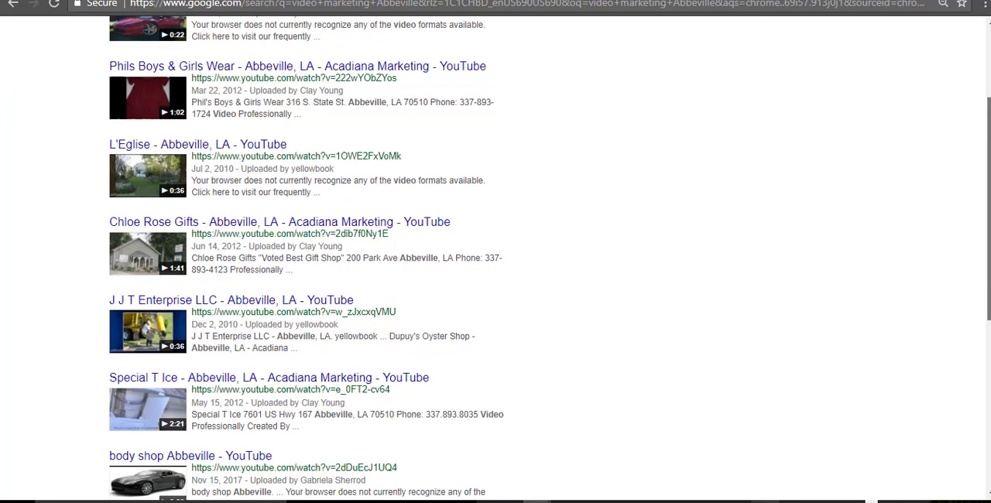